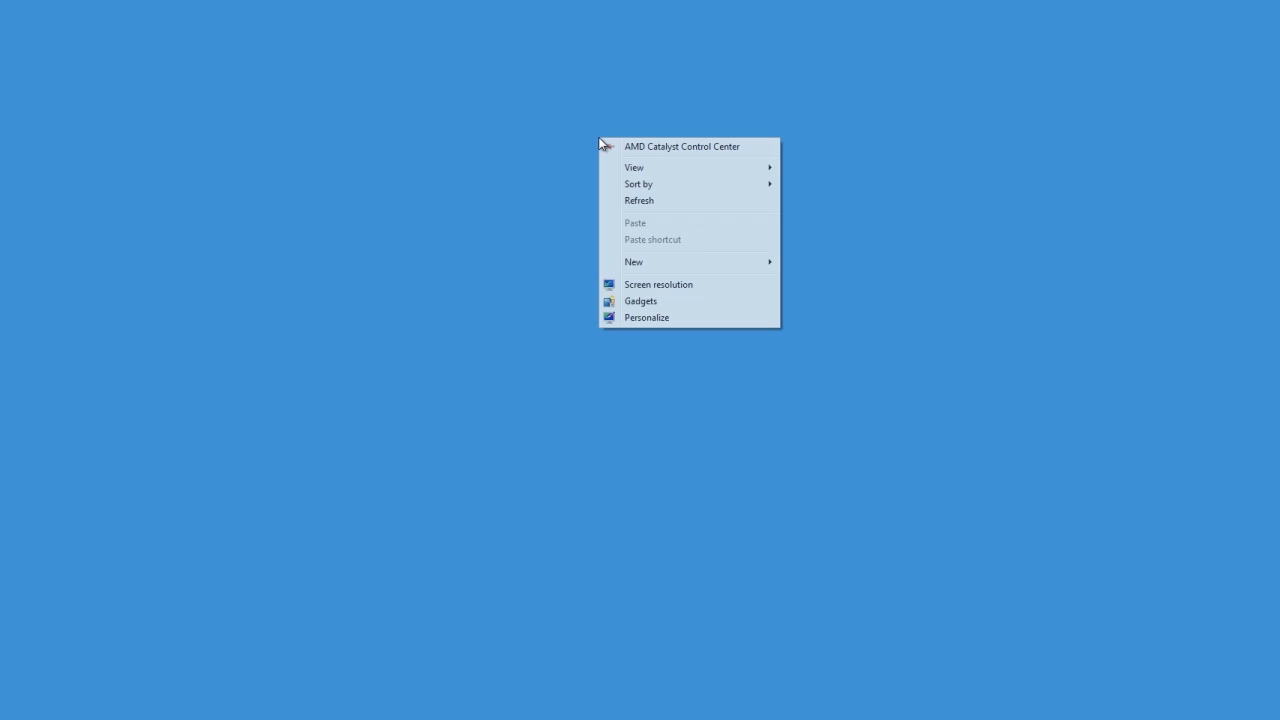
pyautogui.moveTo(740, 152)
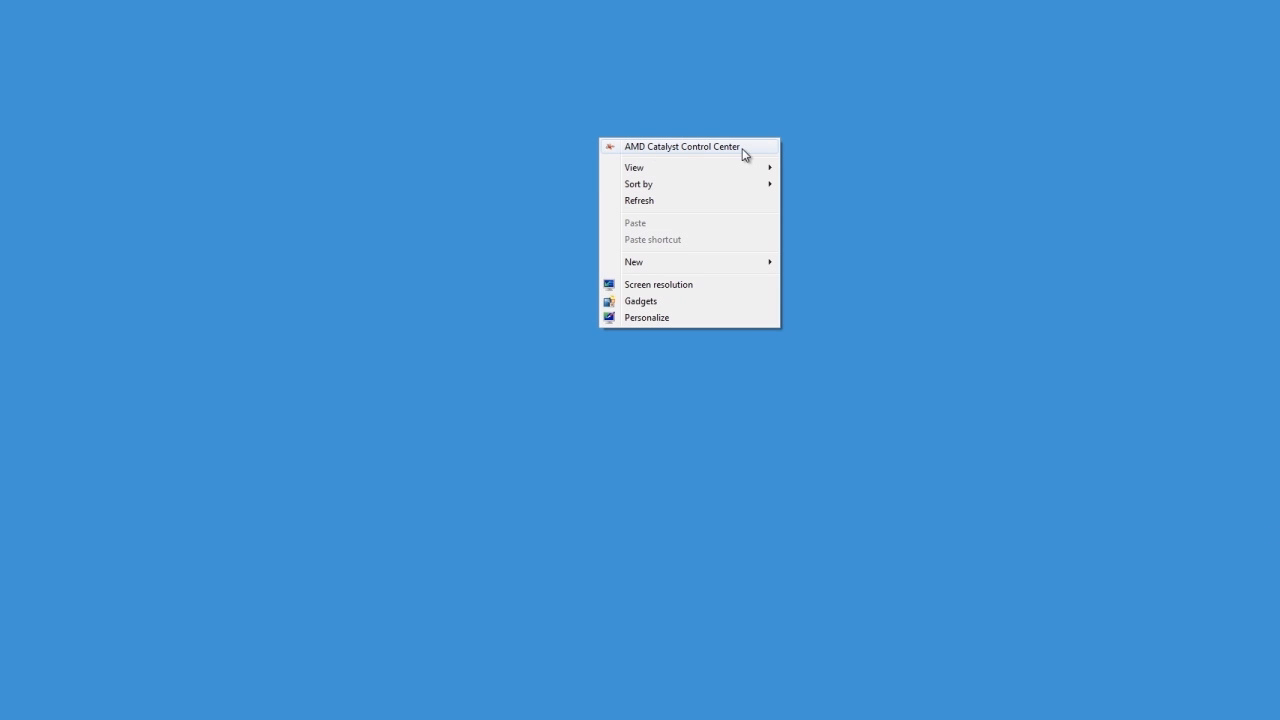
# Launch AMD Catalyst Control Center from the desktop context menu
pyautogui.click(684, 146)
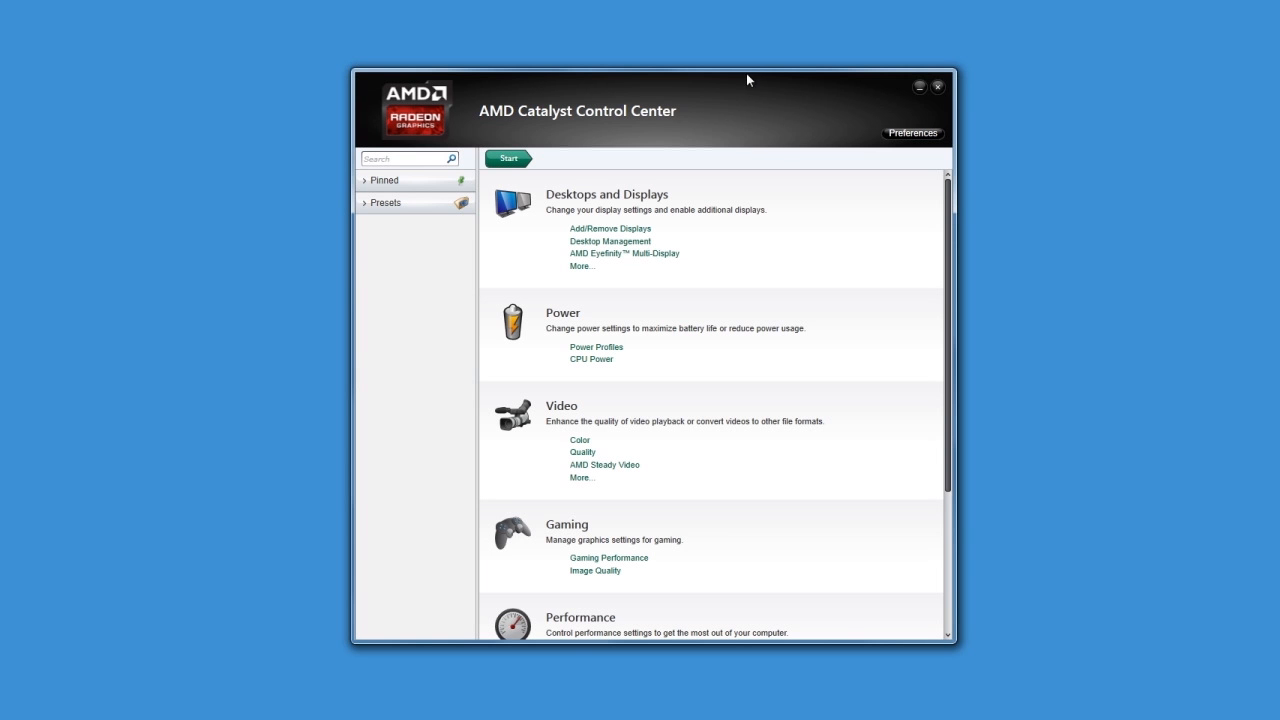
pyautogui.moveTo(762, 92)
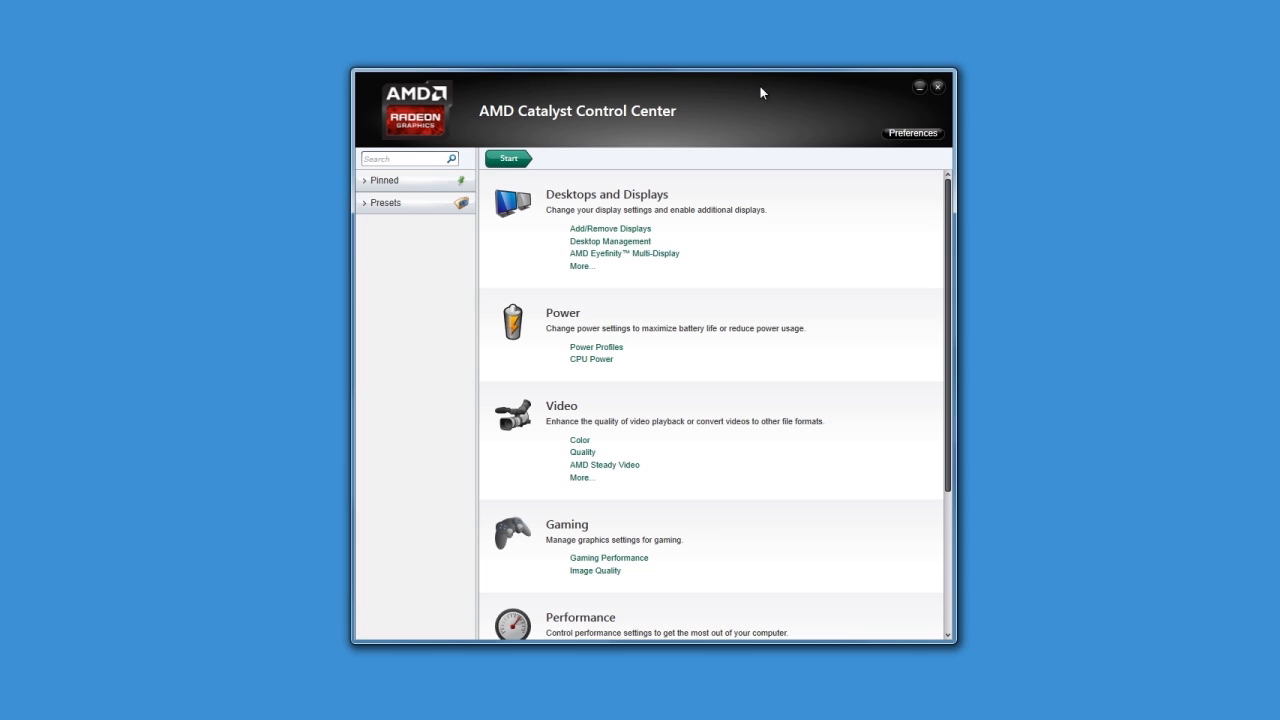
pyautogui.moveTo(908, 164)
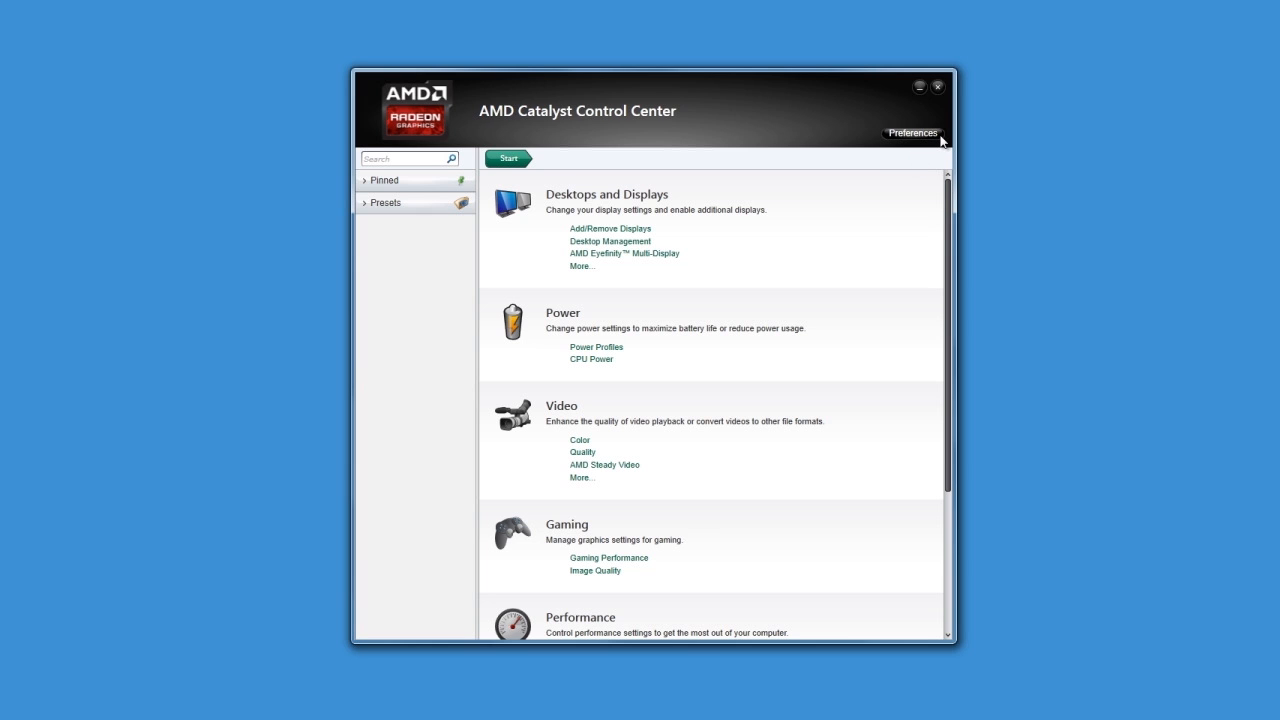
pyautogui.click(912, 132)
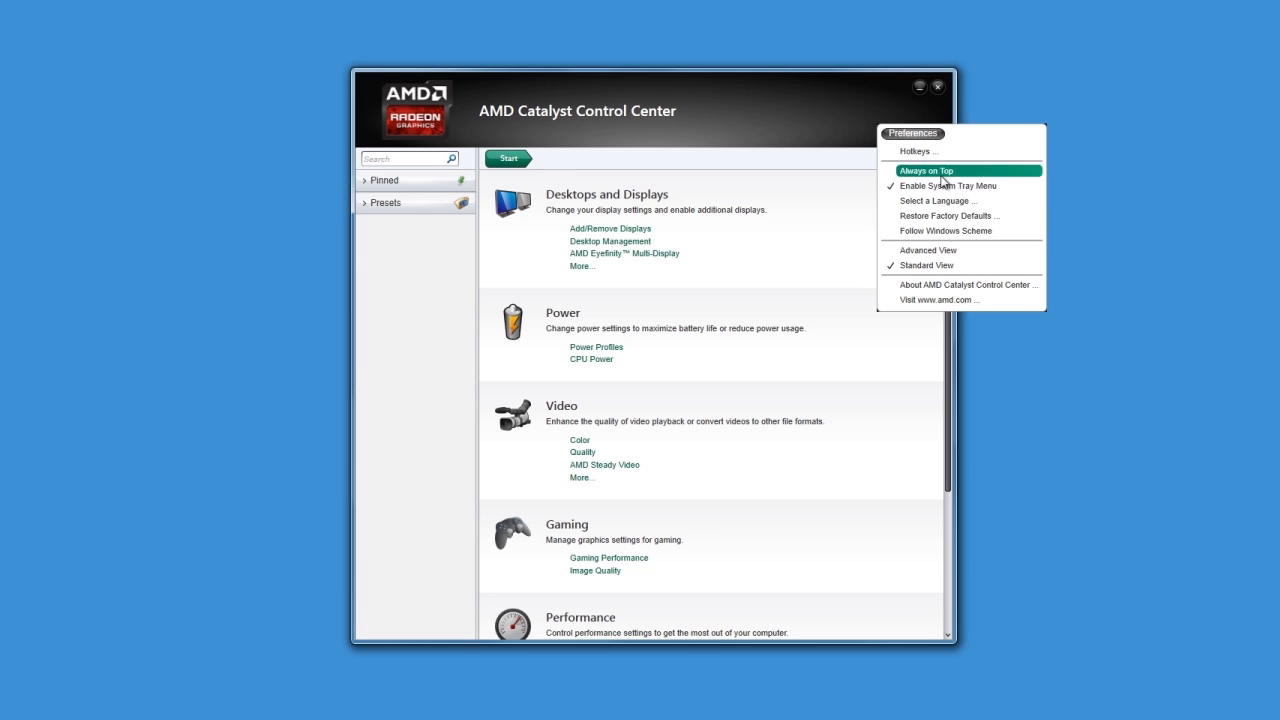
pyautogui.moveTo(964, 250)
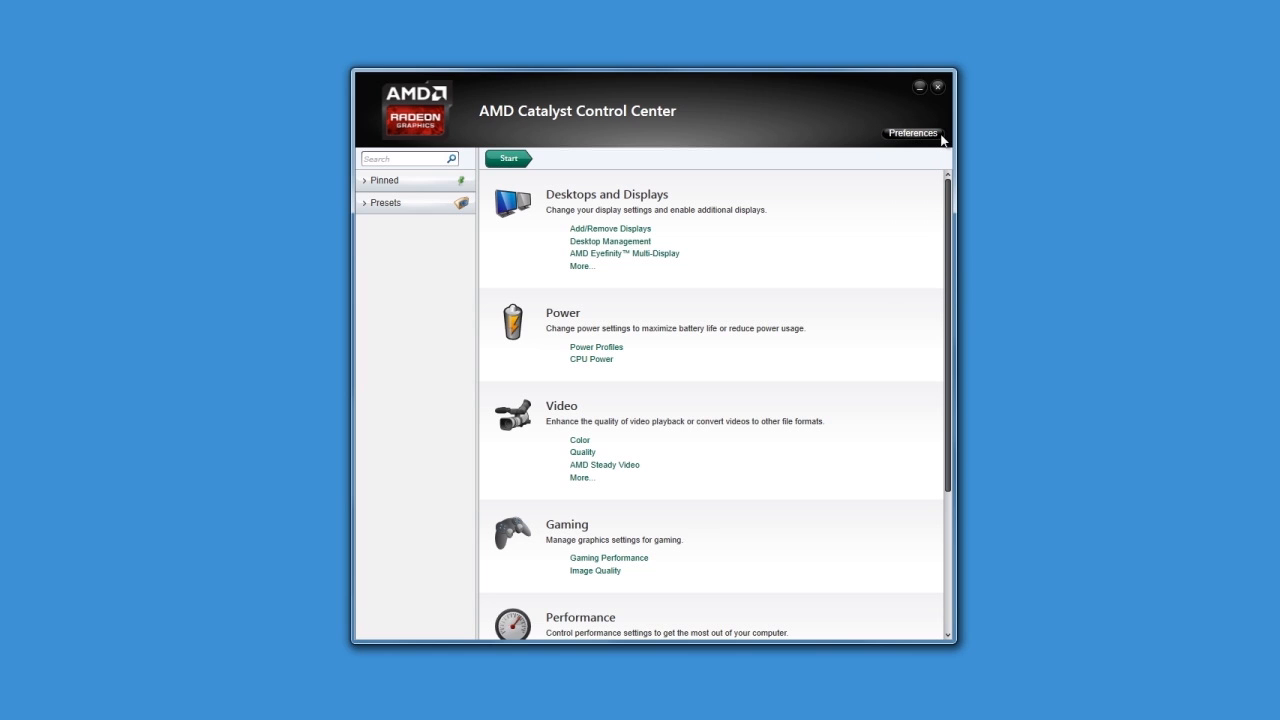
pyautogui.moveTo(764, 254)
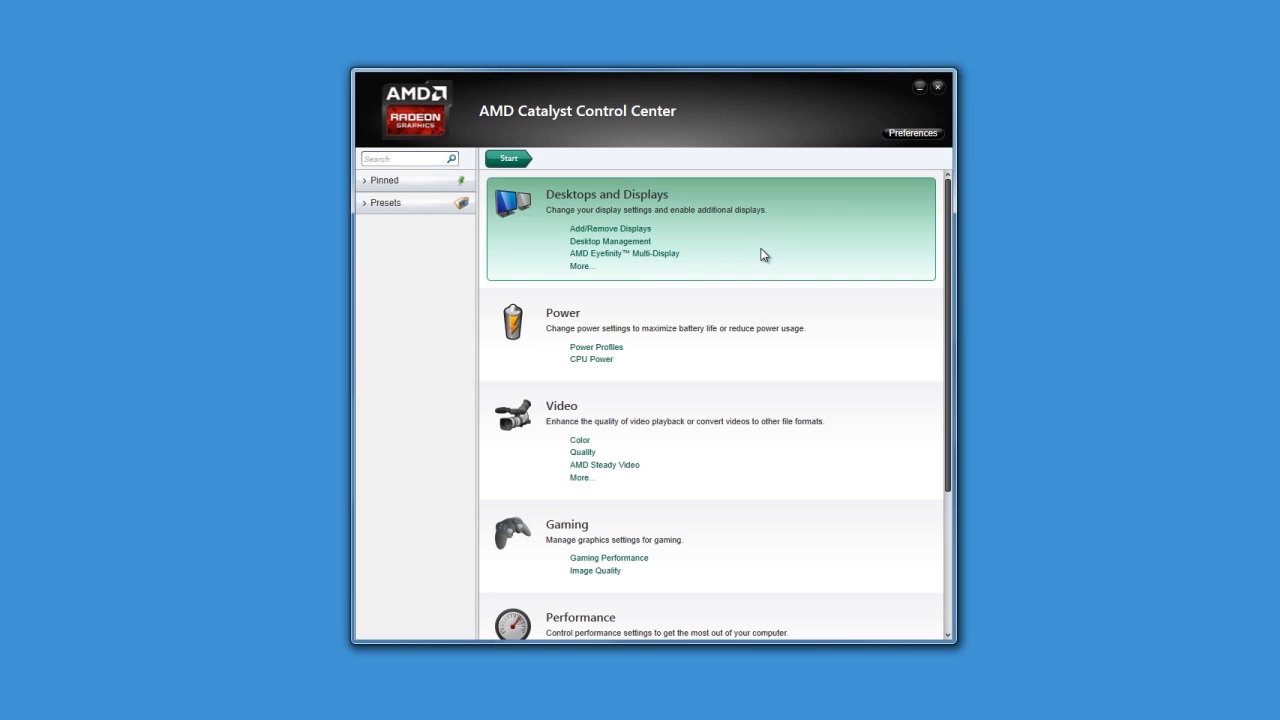
pyautogui.moveTo(748, 252)
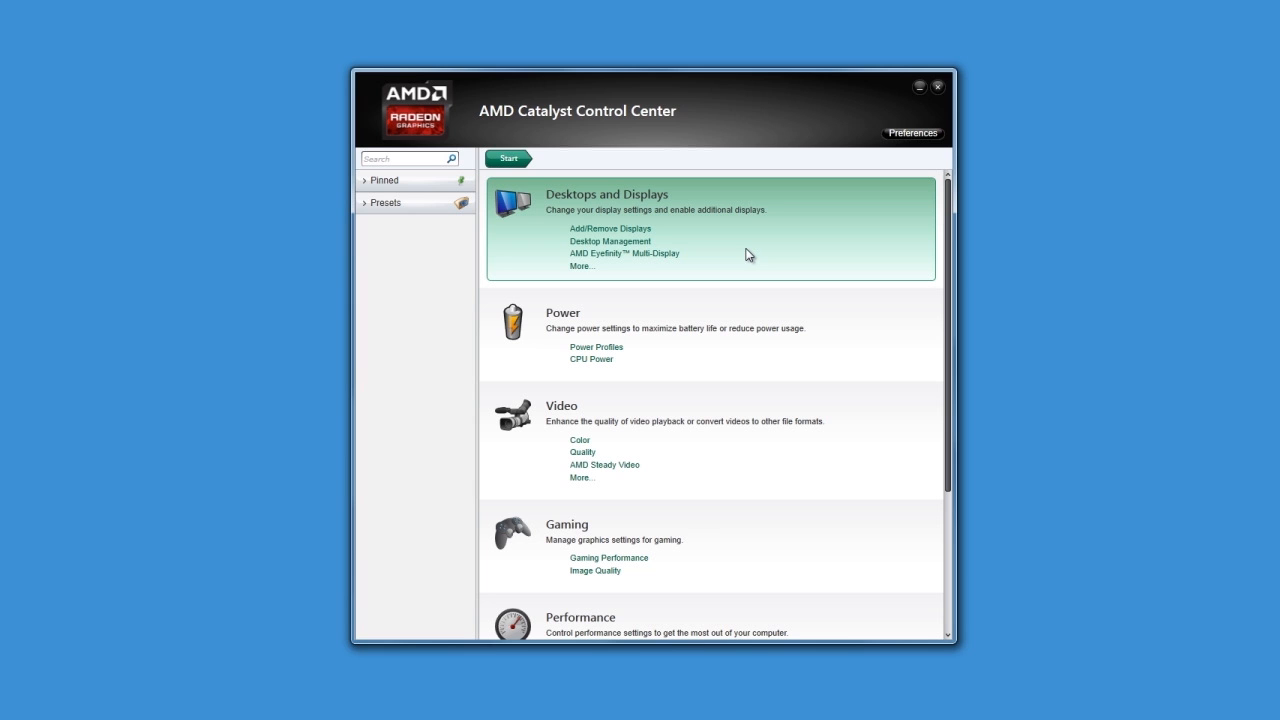
pyautogui.moveTo(610, 240)
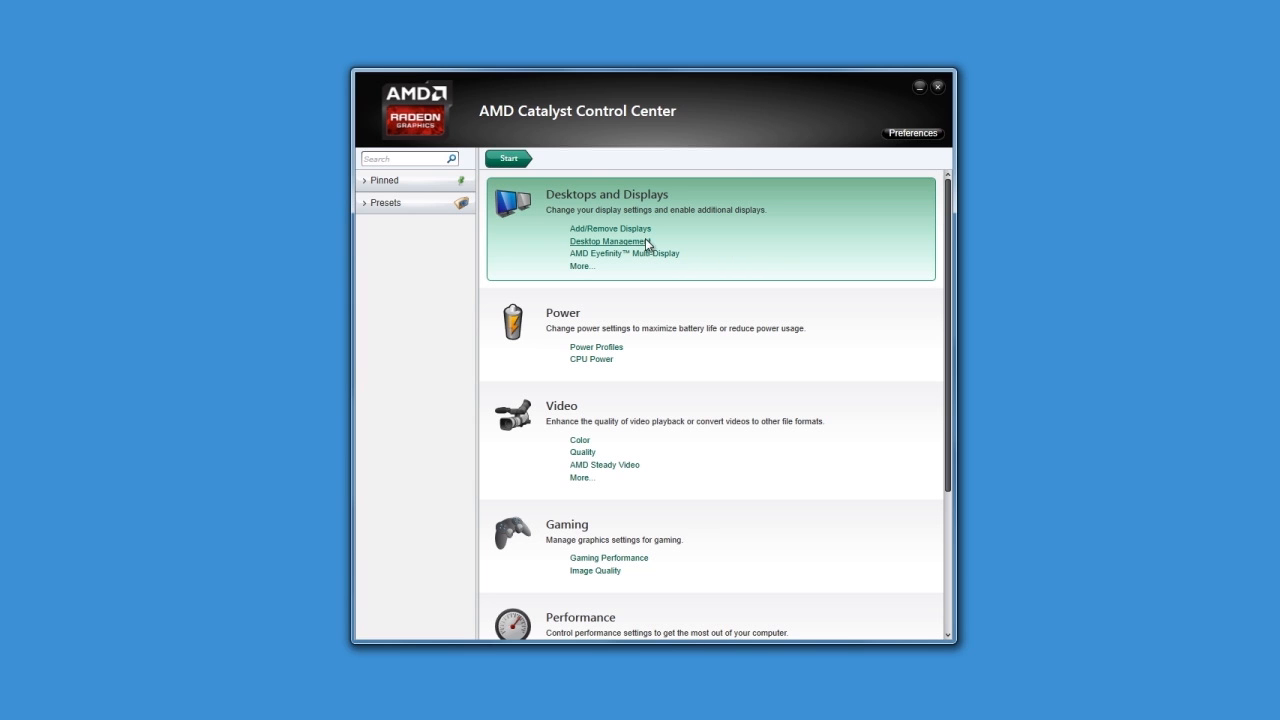
# In Desktop Management's Rotate Desktop page, choose Portrait (Flipped) for Desktop 1
pyautogui.click(608, 240)
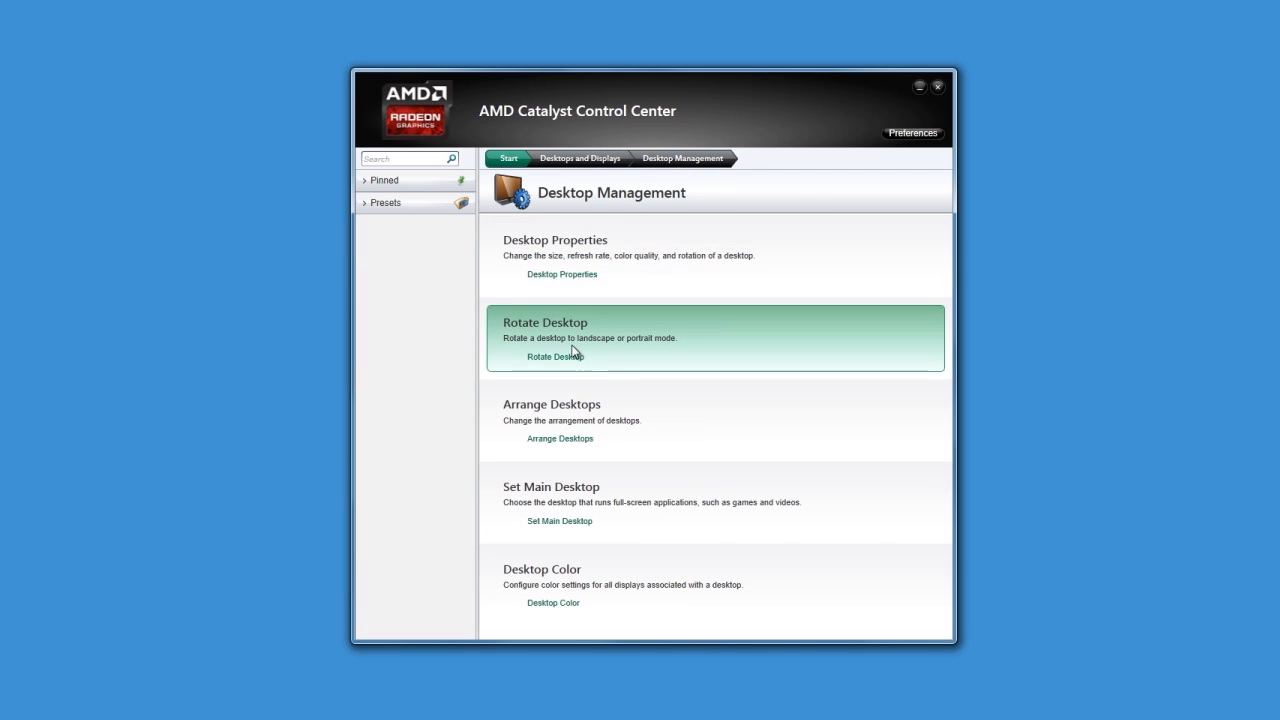
pyautogui.click(556, 356)
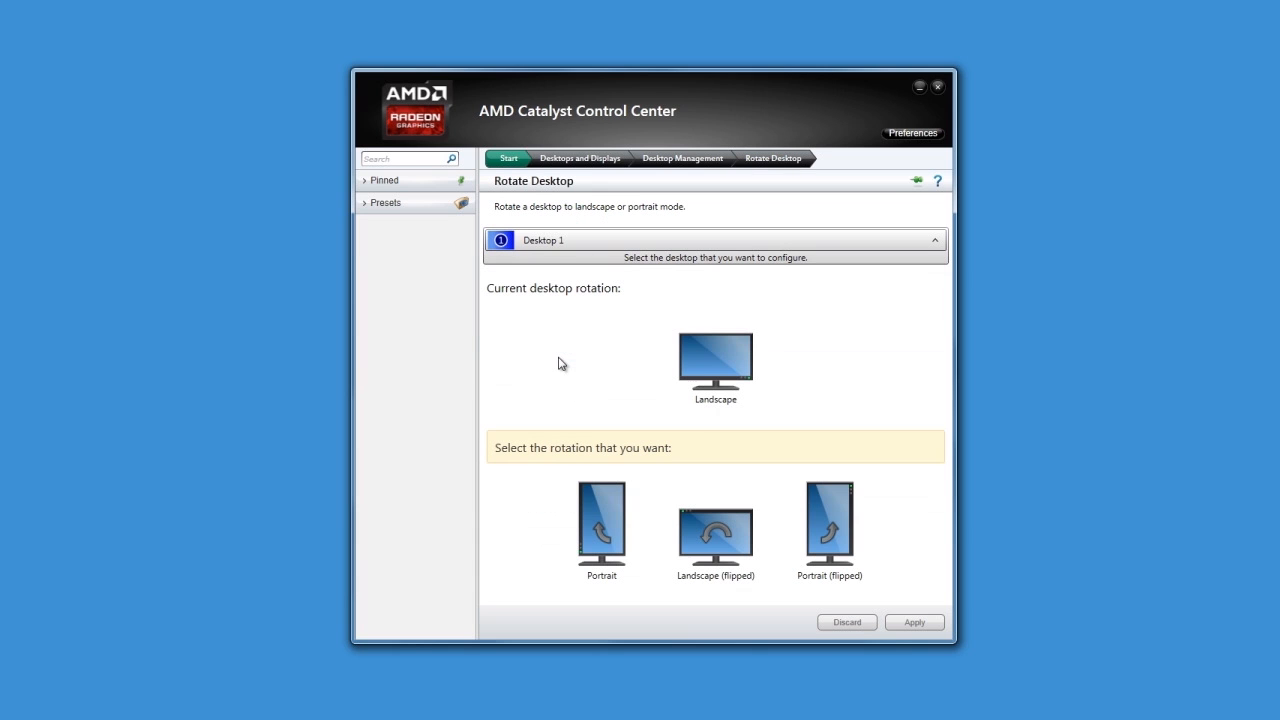
pyautogui.moveTo(584, 360)
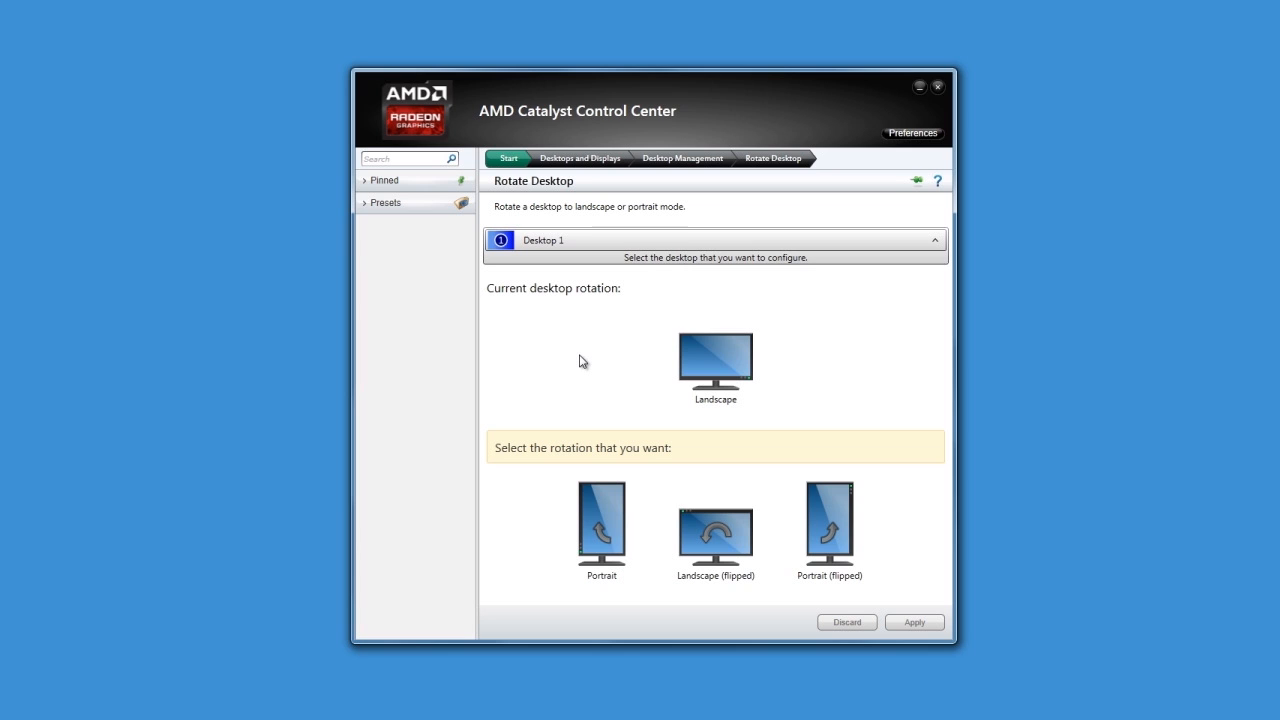
pyautogui.moveTo(776, 384)
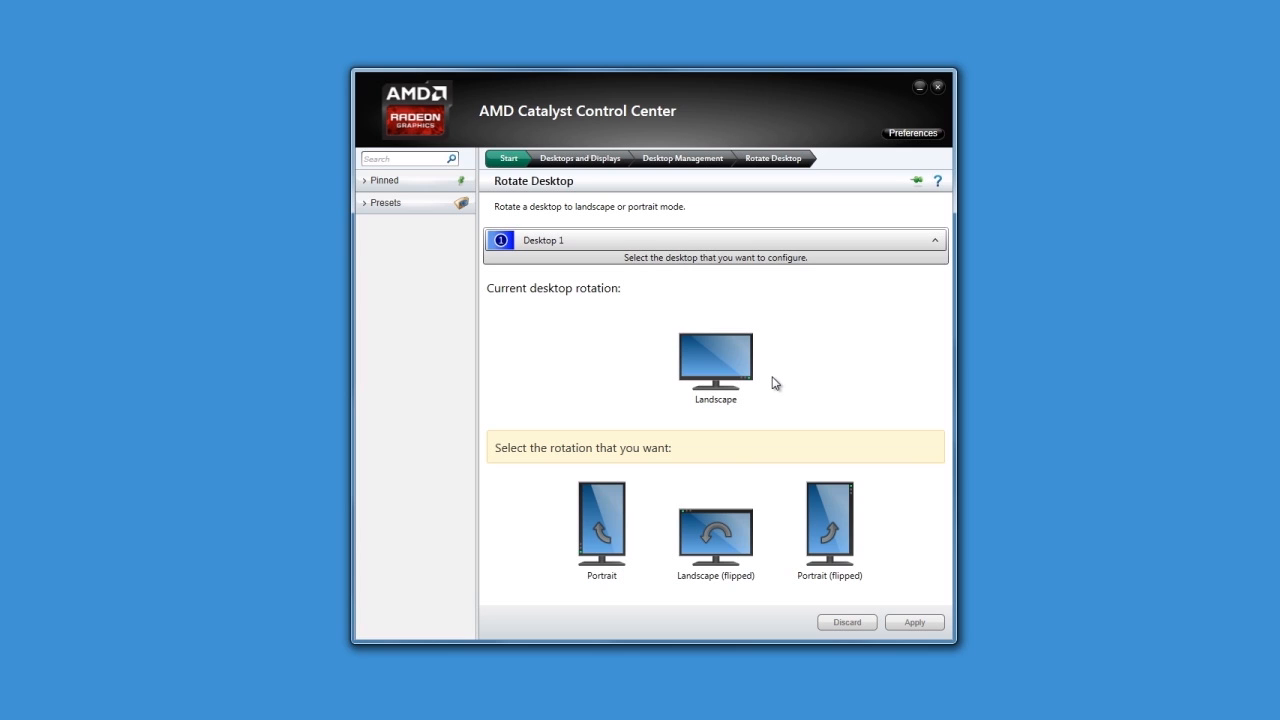
pyautogui.click(600, 524)
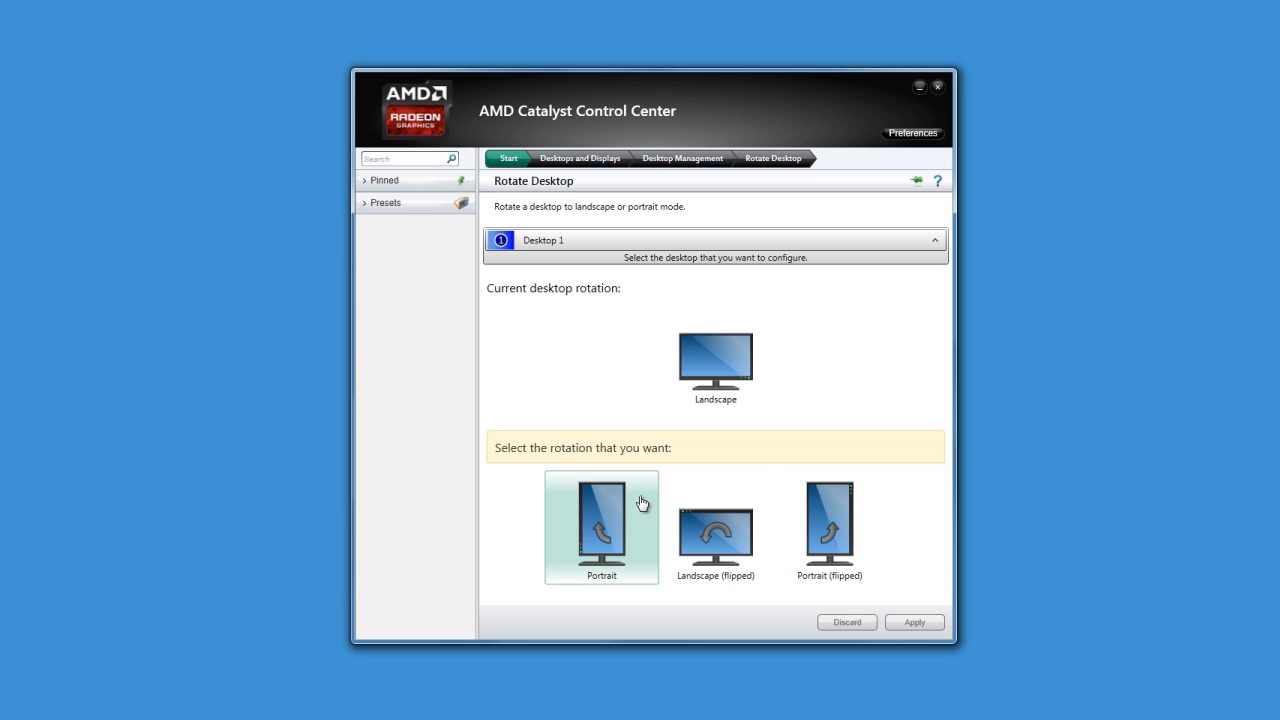
pyautogui.click(828, 528)
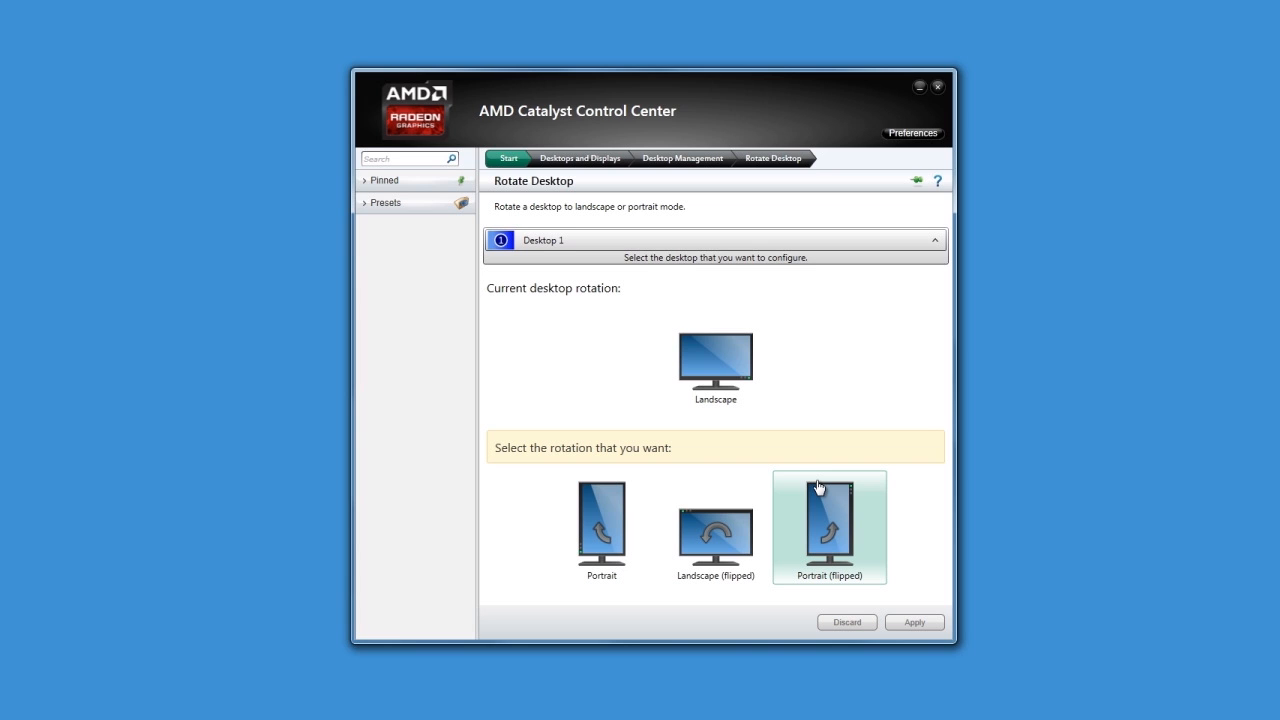
pyautogui.moveTo(880, 524)
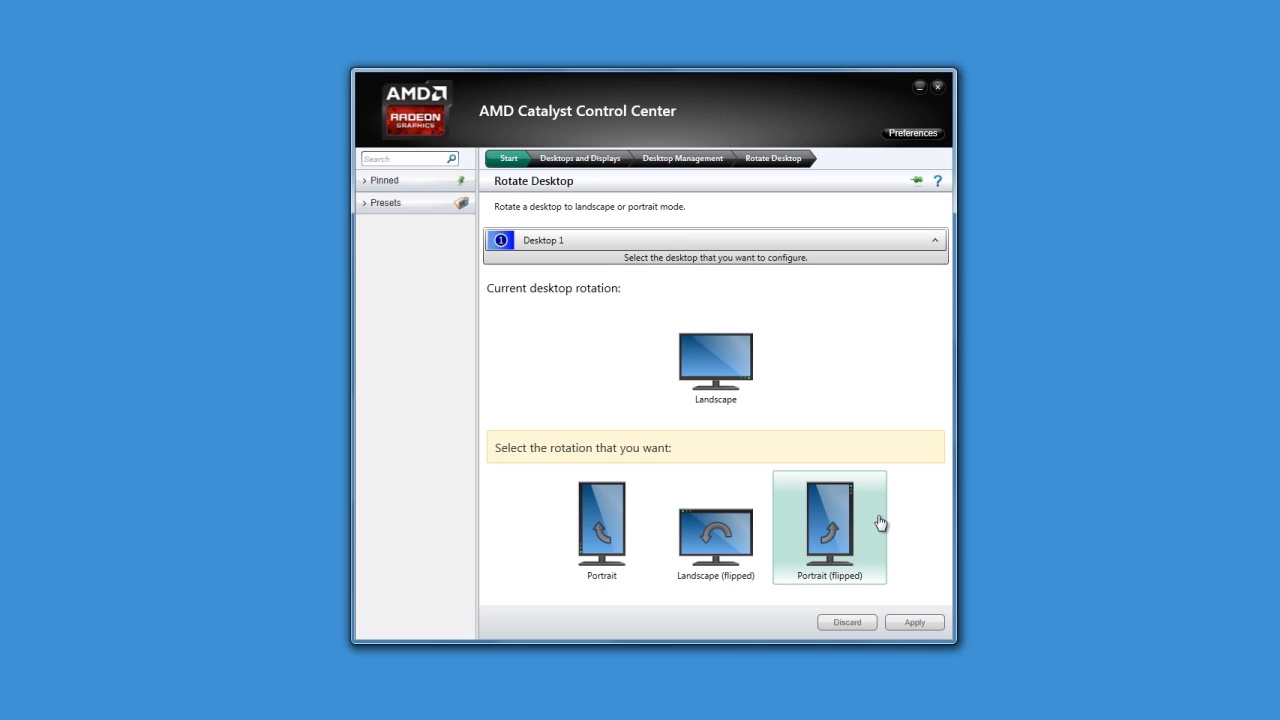
pyautogui.click(828, 528)
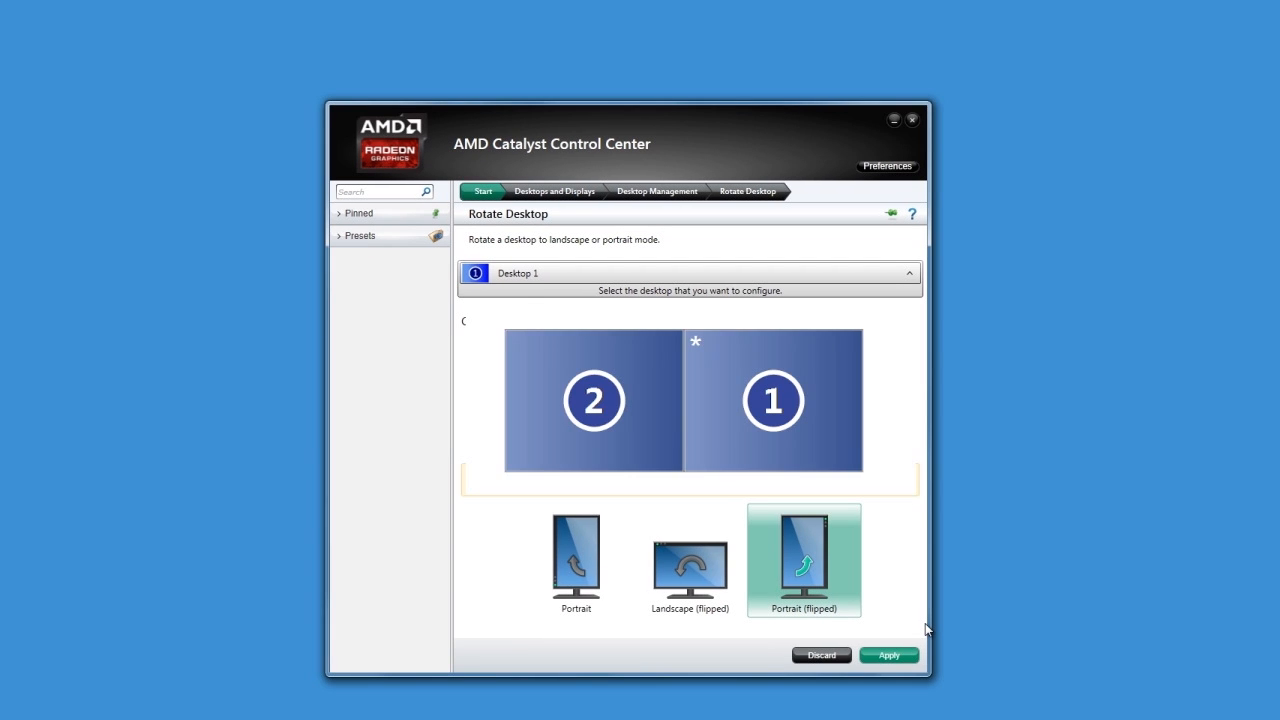
# Apply the Portrait (Flipped) rotation and confirm keeping it
pyautogui.click(888, 656)
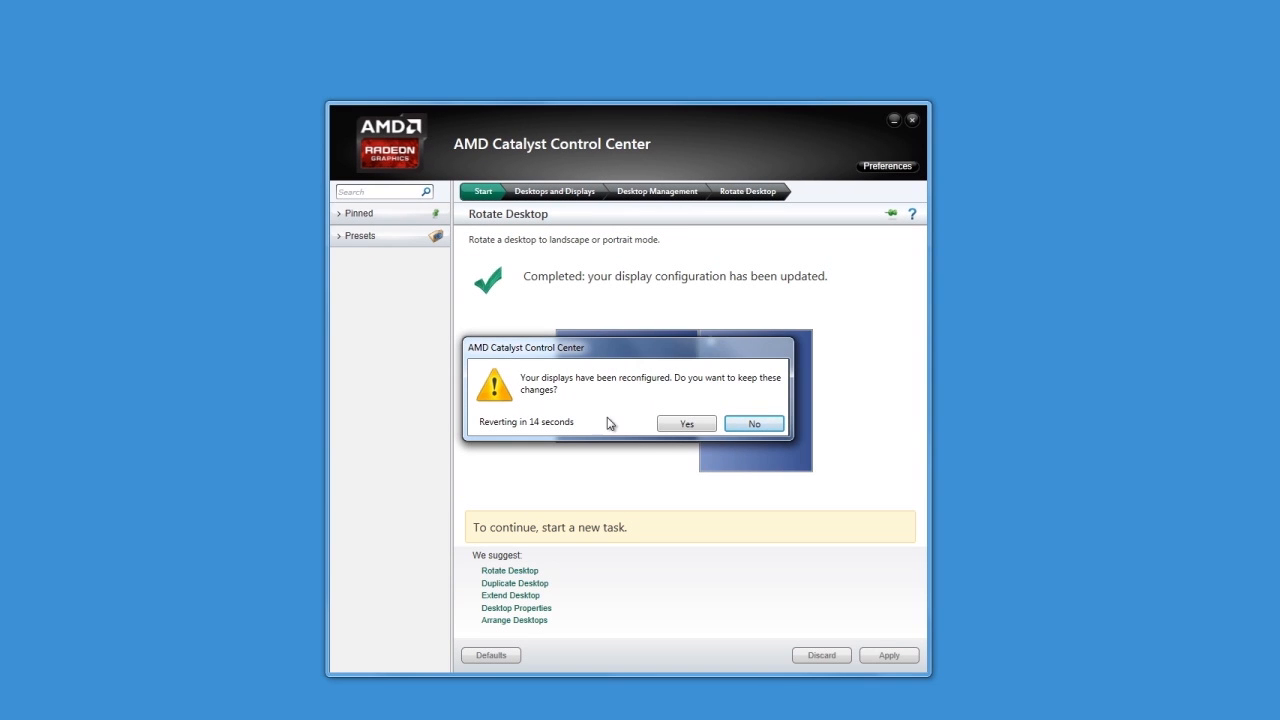
pyautogui.moveTo(688, 424)
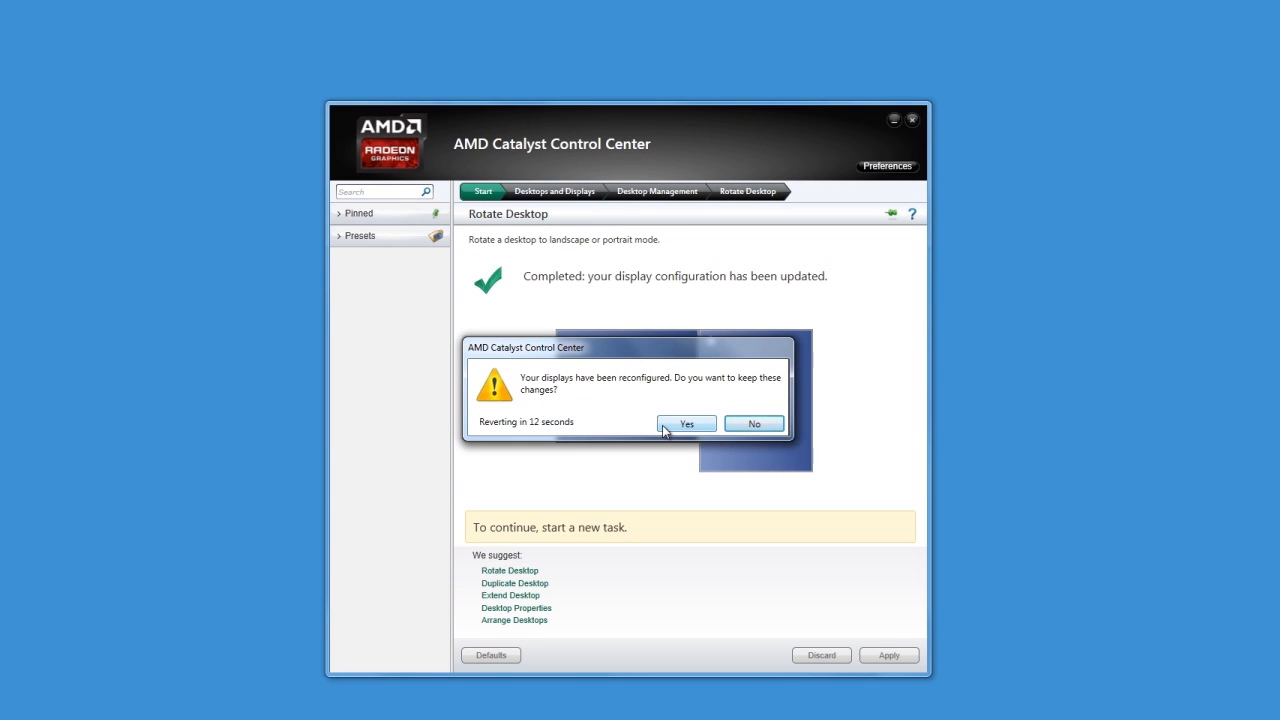
pyautogui.click(686, 424)
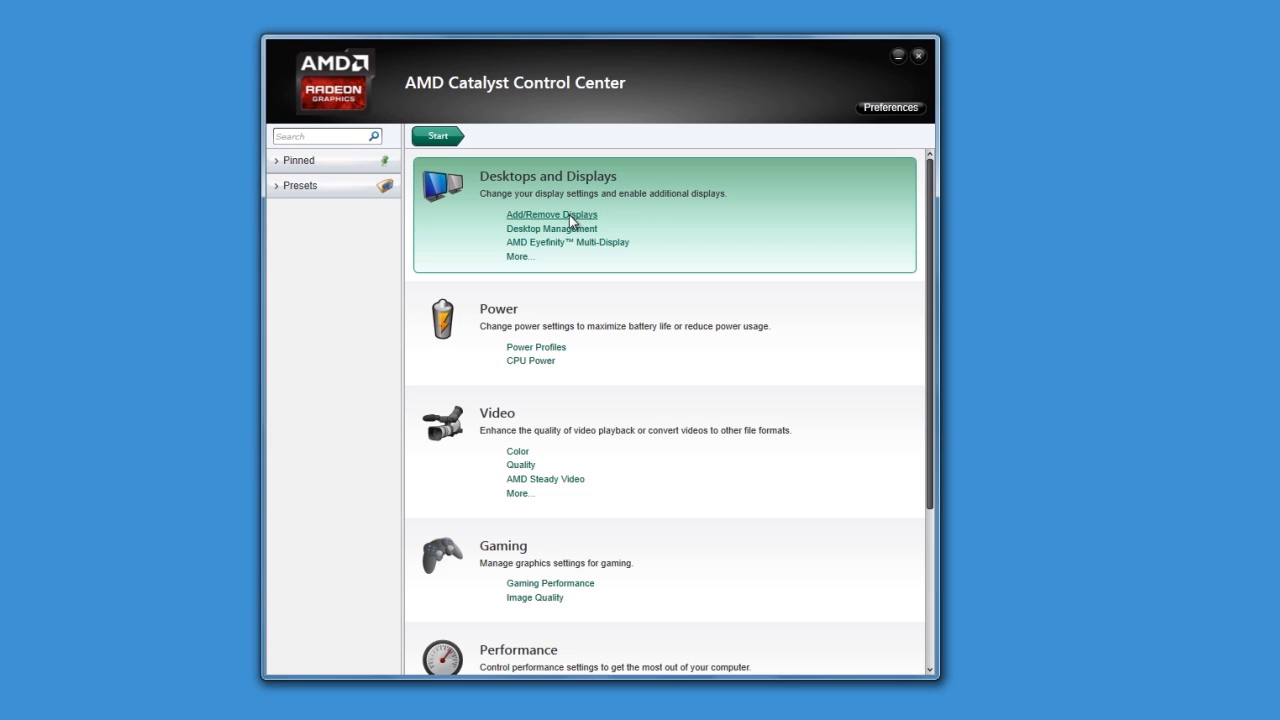
# In Add/Remove Displays, duplicate the desktop onto the other display
pyautogui.click(552, 214)
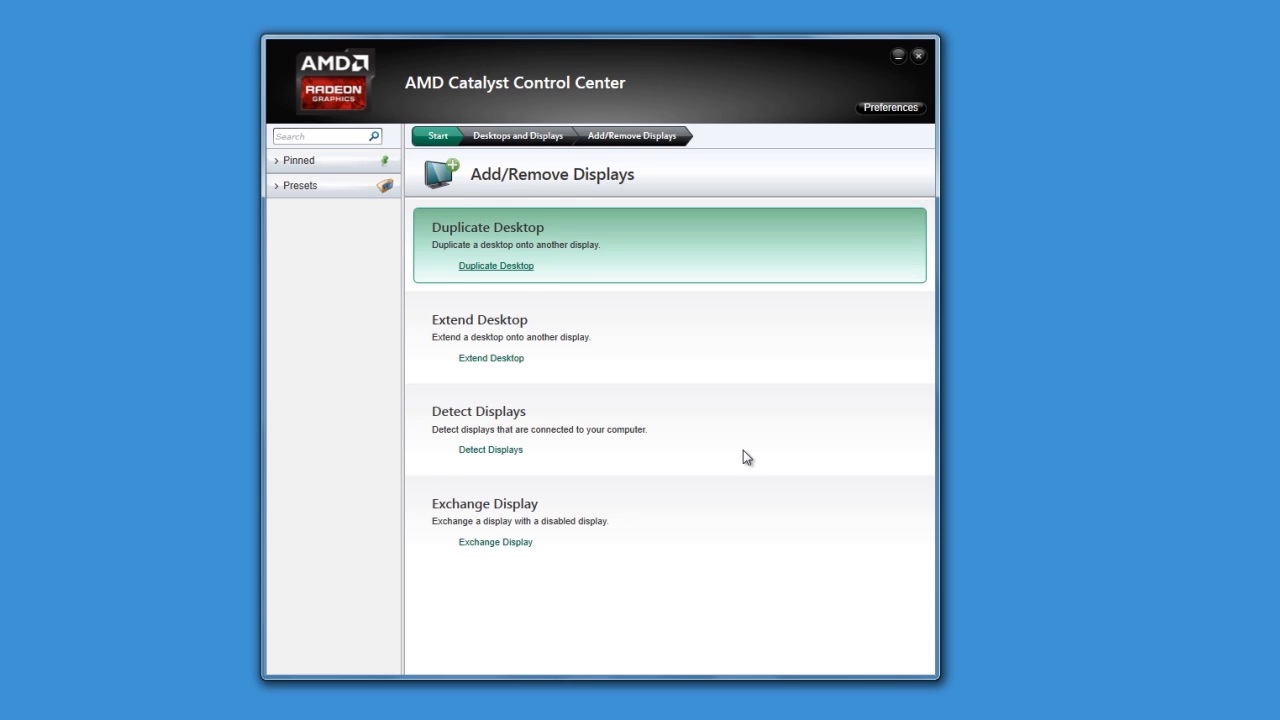
pyautogui.moveTo(748, 458)
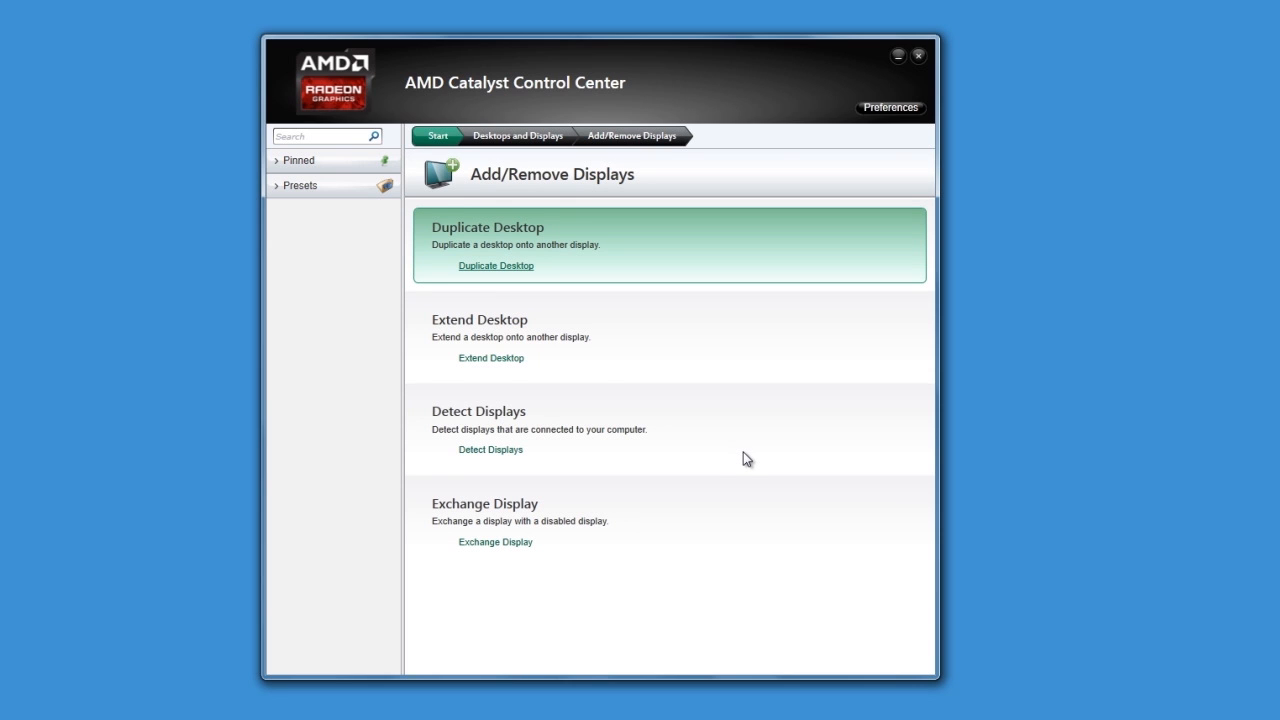
pyautogui.click(496, 264)
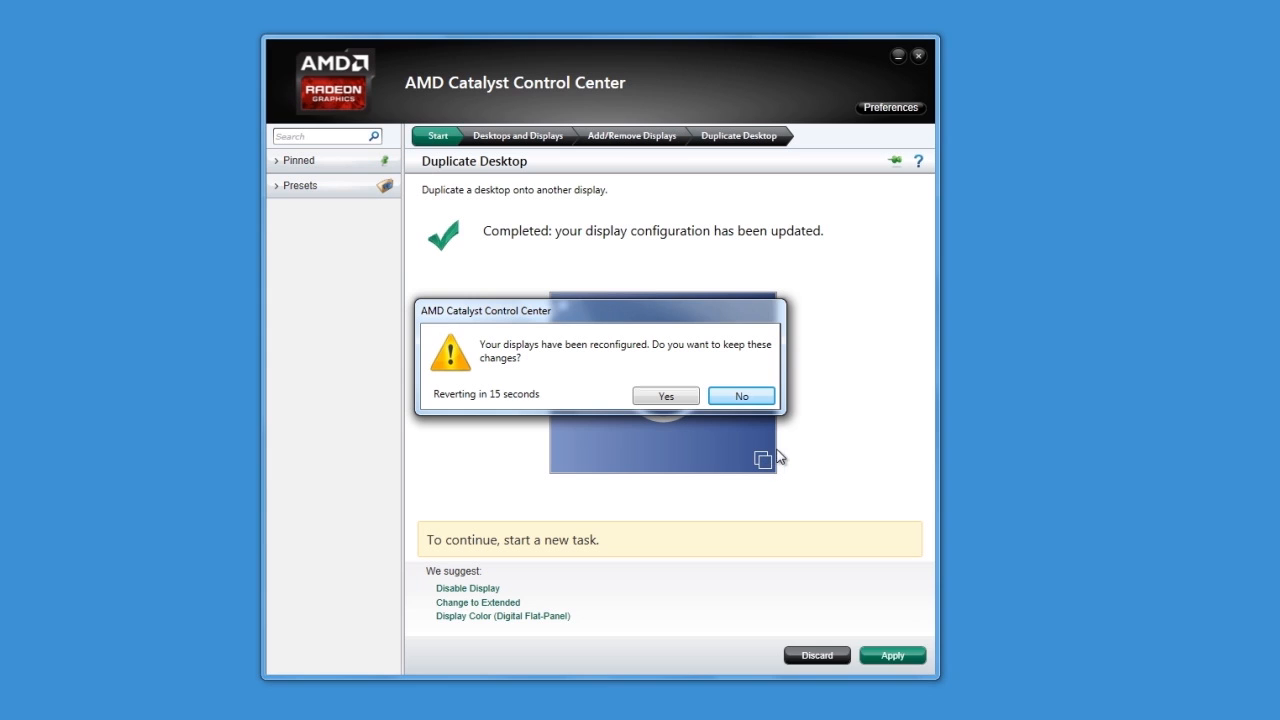
pyautogui.moveTo(798, 438)
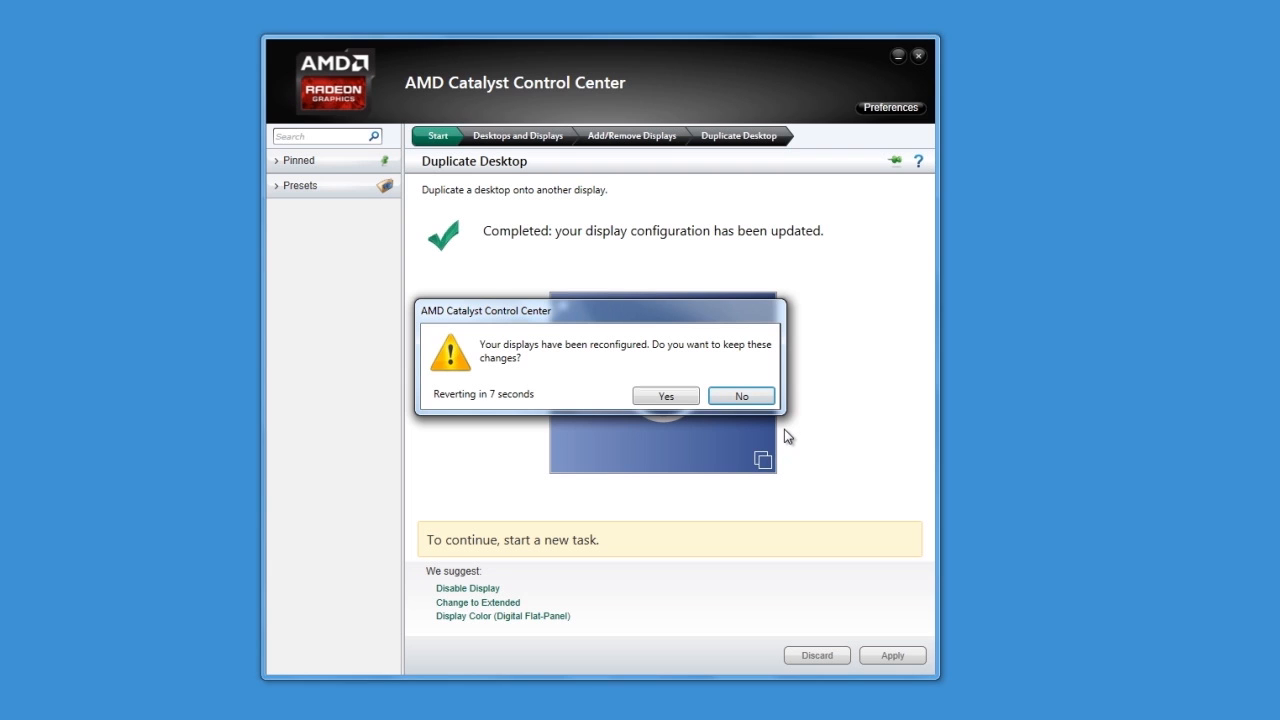
# Confirm Yes to keep the duplicated-desktop configuration
pyautogui.click(664, 396)
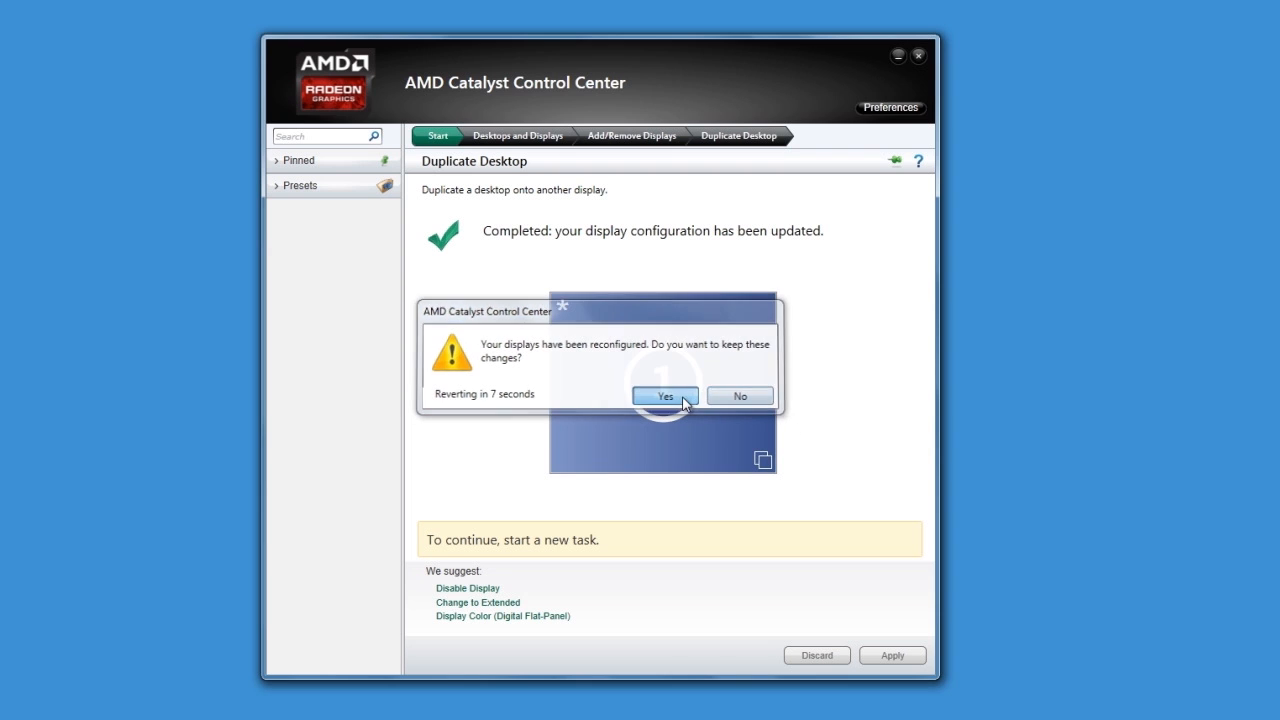
pyautogui.click(664, 396)
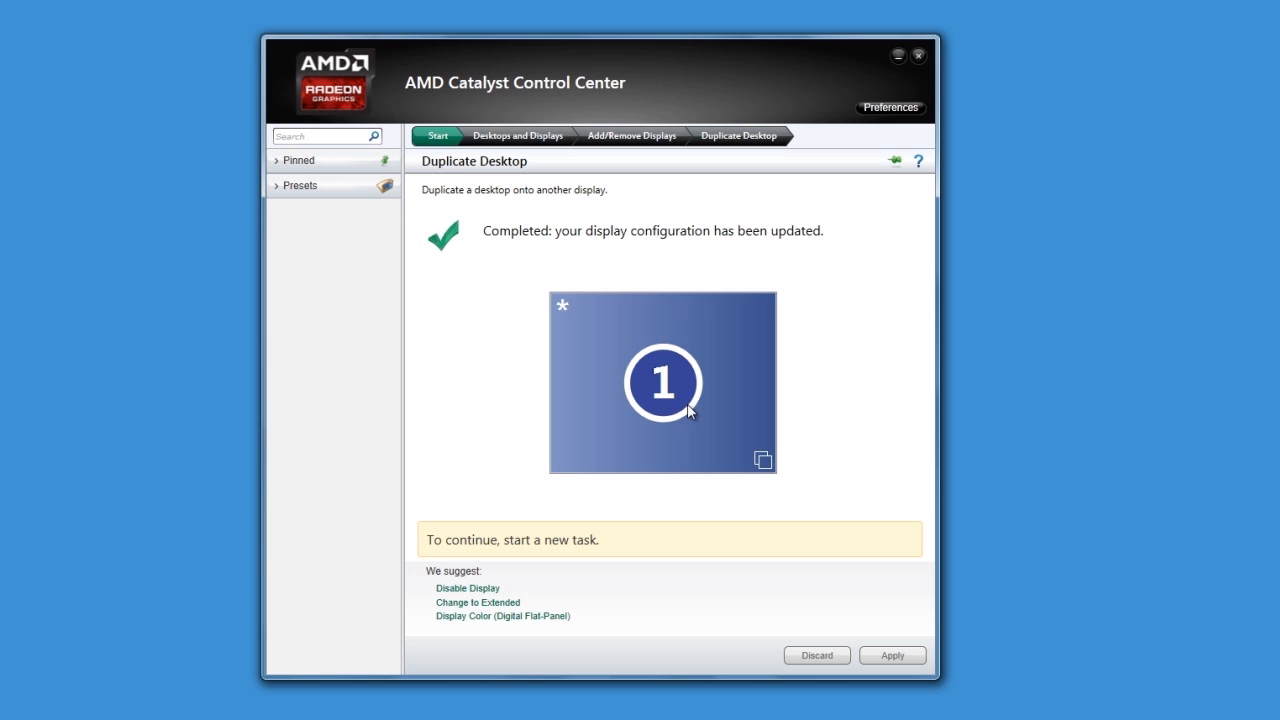
pyautogui.moveTo(828, 472)
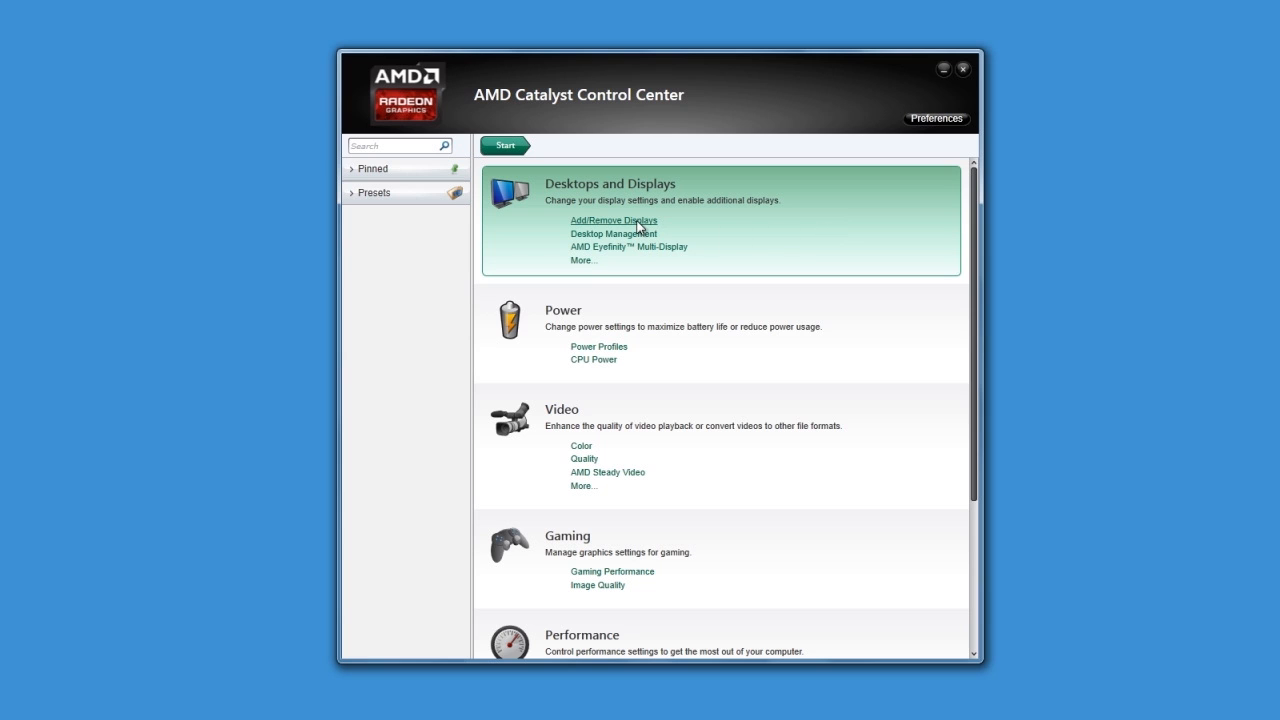
# In Add/Remove Displays, extend the desktop across both displays and keep the change
pyautogui.click(612, 220)
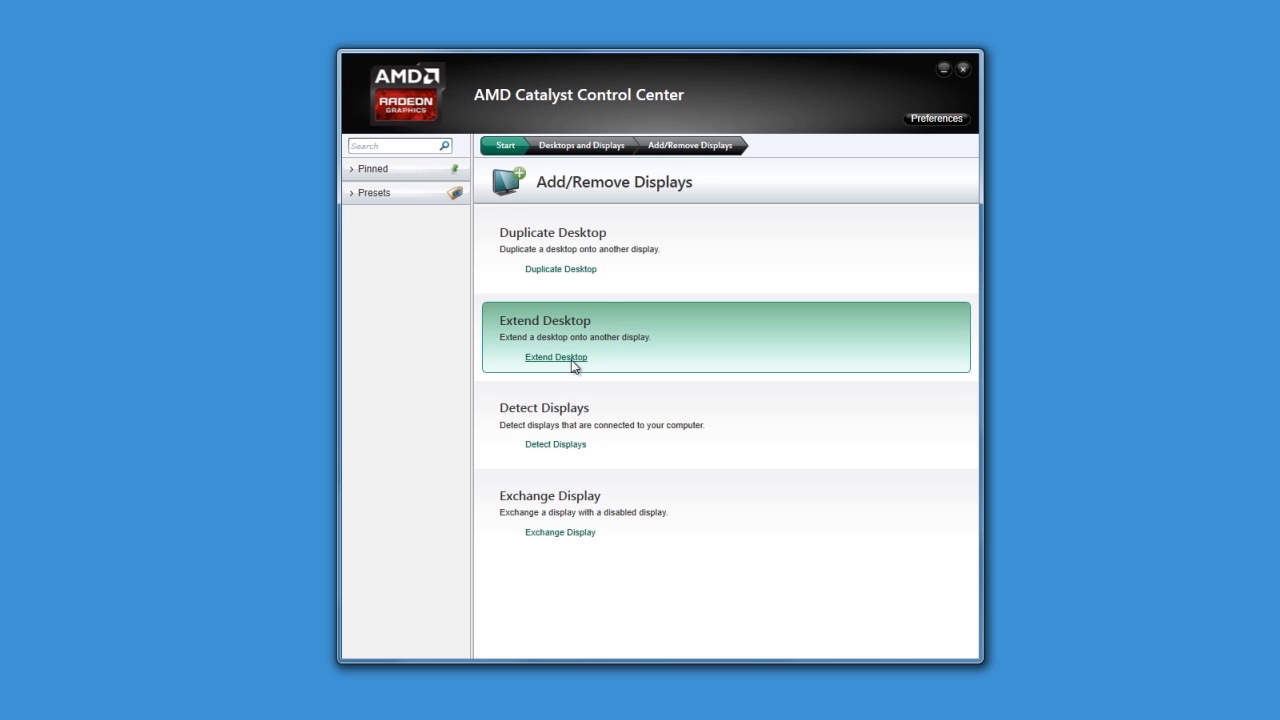
pyautogui.click(556, 356)
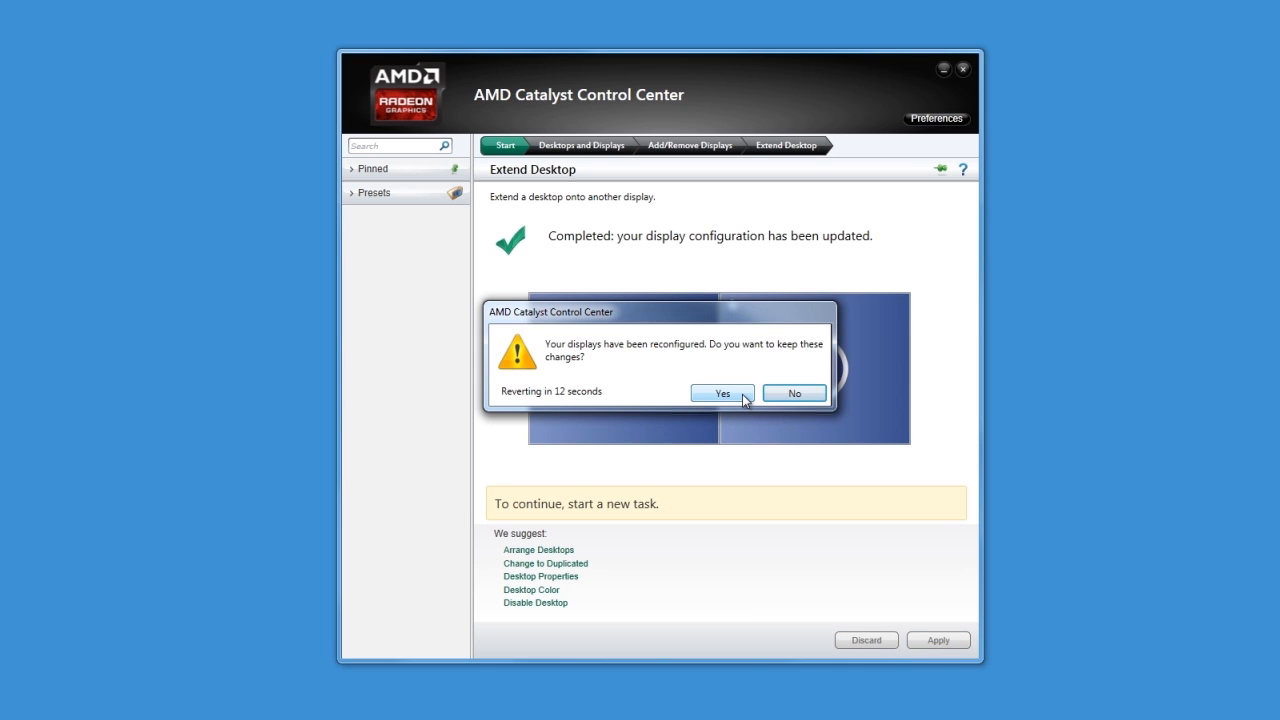
pyautogui.click(722, 392)
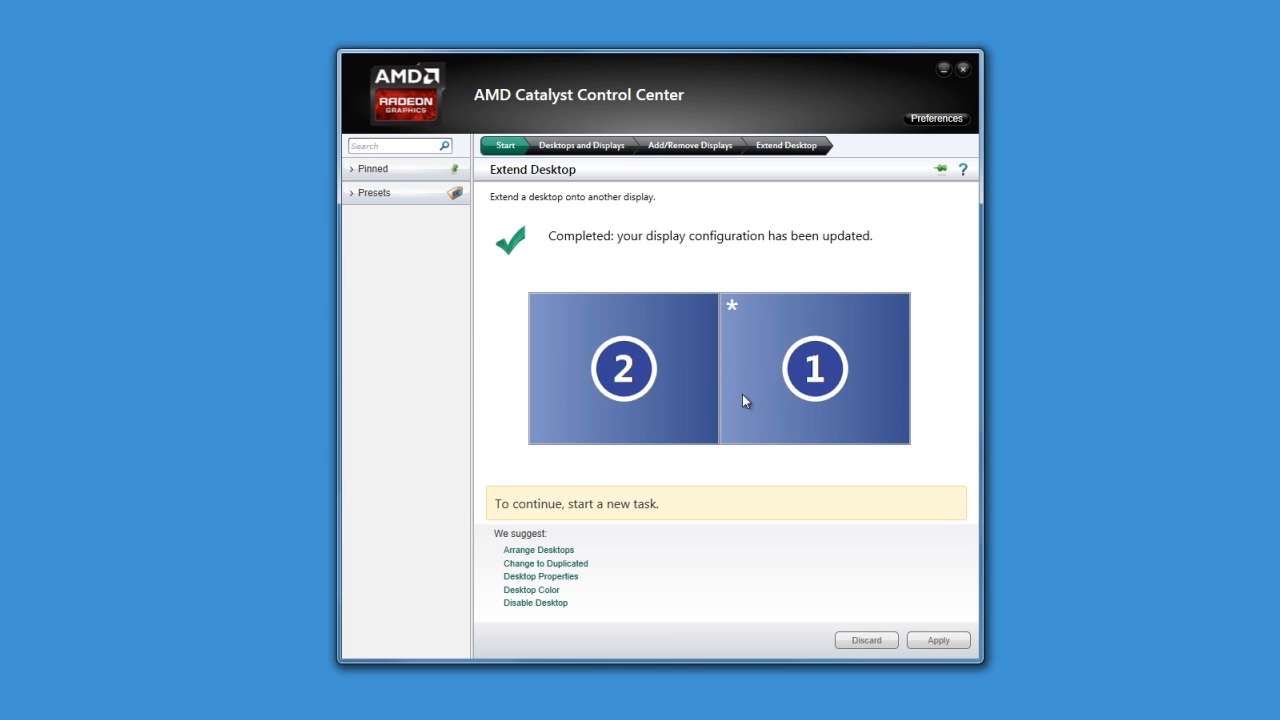